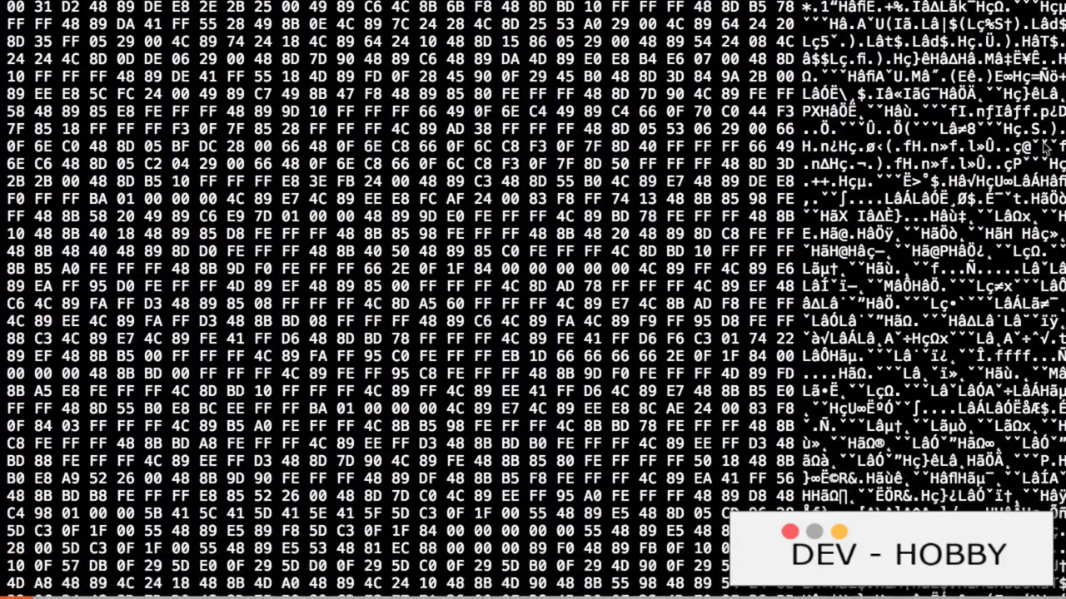
pyautogui.scroll(-3)
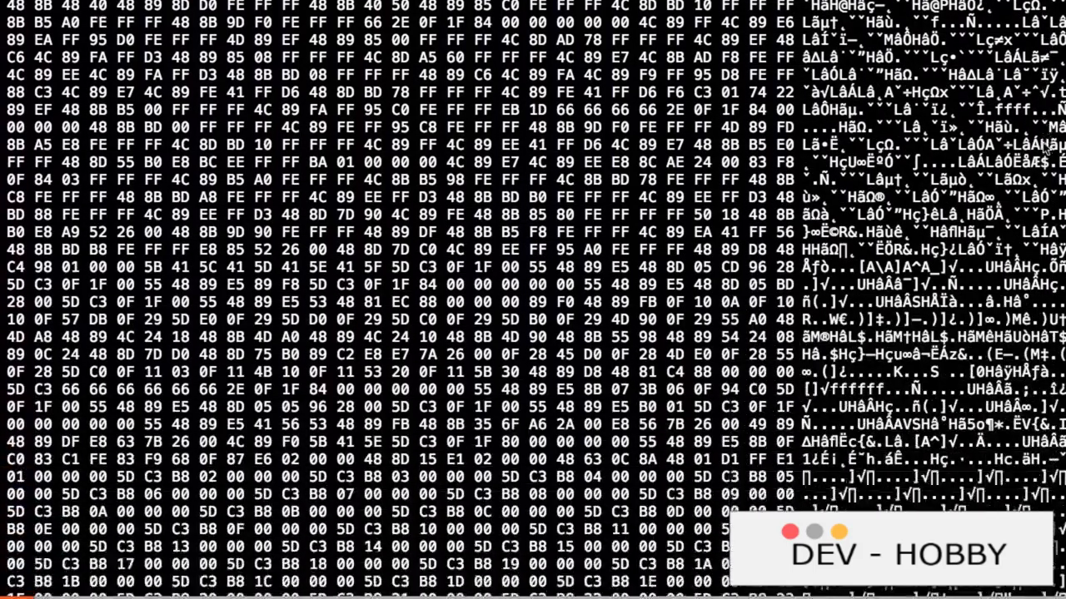
pyautogui.scroll(-3)
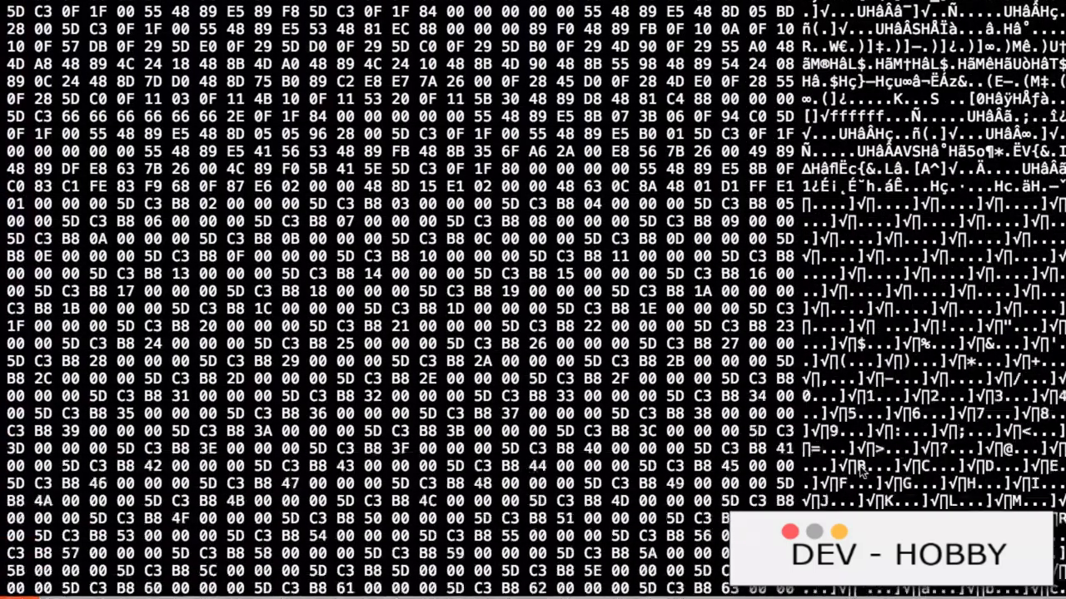